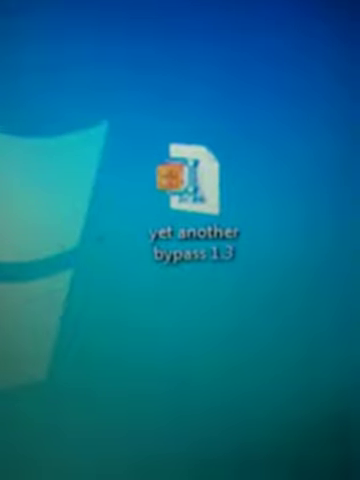
# Run 'yet another bypass 1.3' from its desktop icon, bringing up its small dialog window.
pyautogui.doubleClick(185, 175)
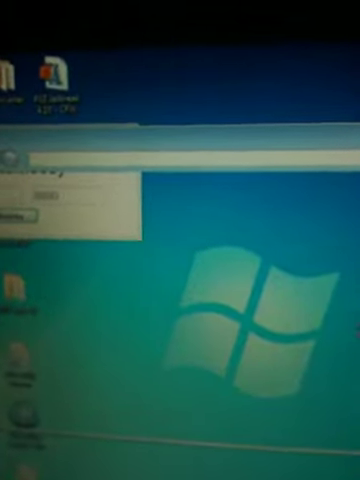